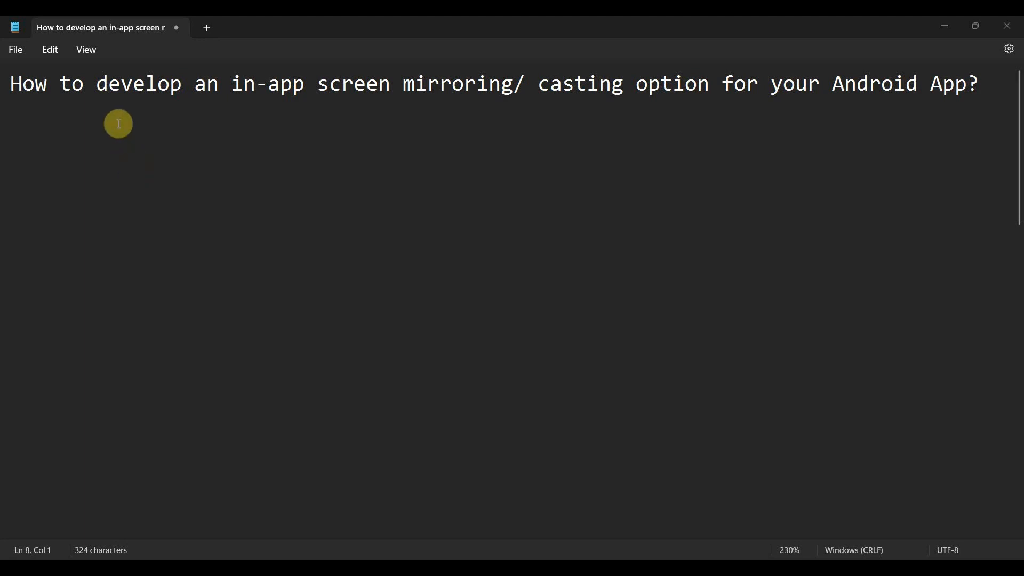
Step: Highlight 'develop an' and more of the screen-mirroring tutorial title in Notepad
{"action": "left_click_drag", "start_coordinate": [97, 83], "coordinate": [222, 84]}
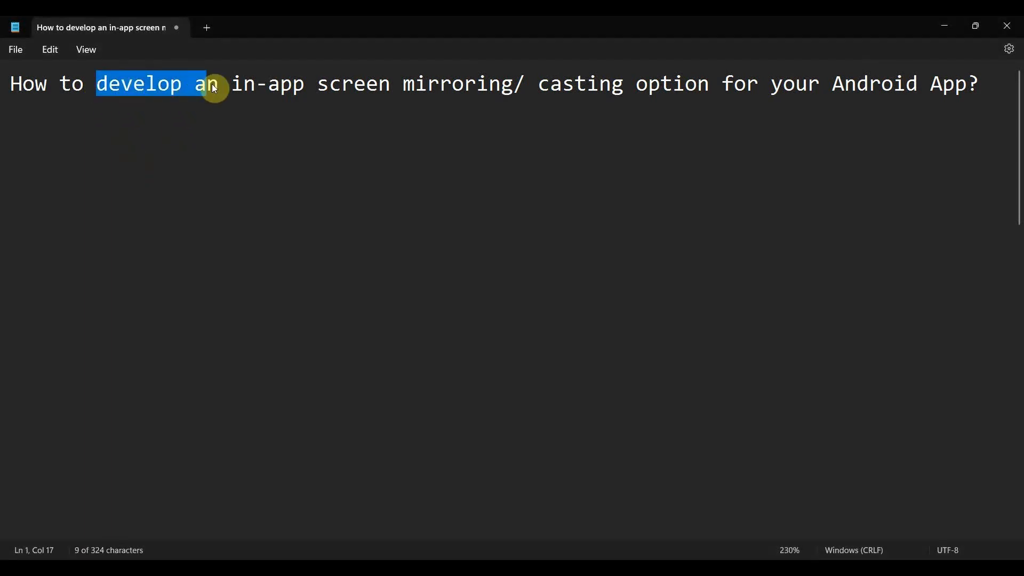
{"action": "left_click_drag", "start_coordinate": [319, 84], "coordinate": [623, 84]}
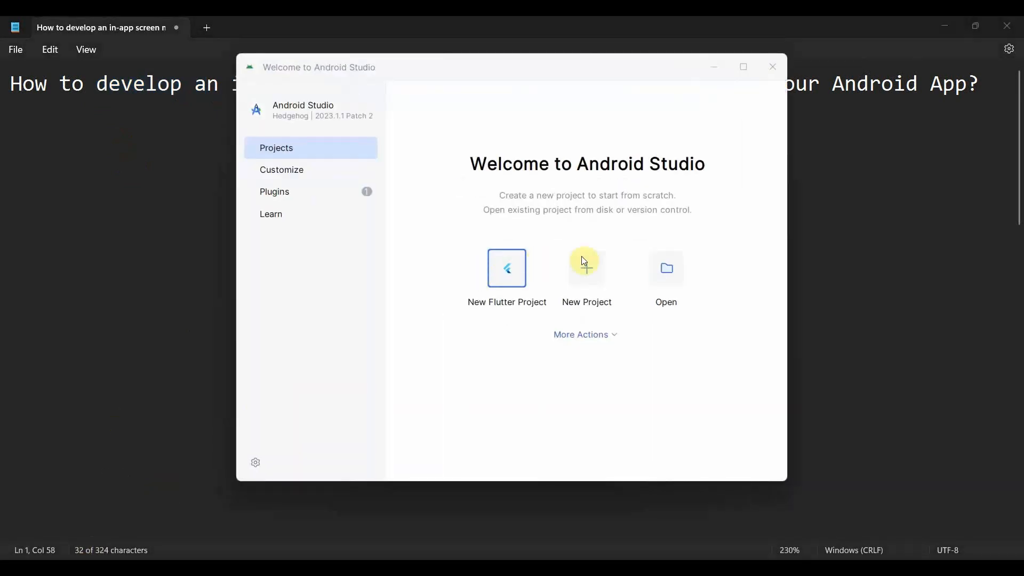
Step: Create a Java Empty Views Activity project named 'ScreenMirror Casting App'
{"action": "left_click", "coordinate": [585, 267]}
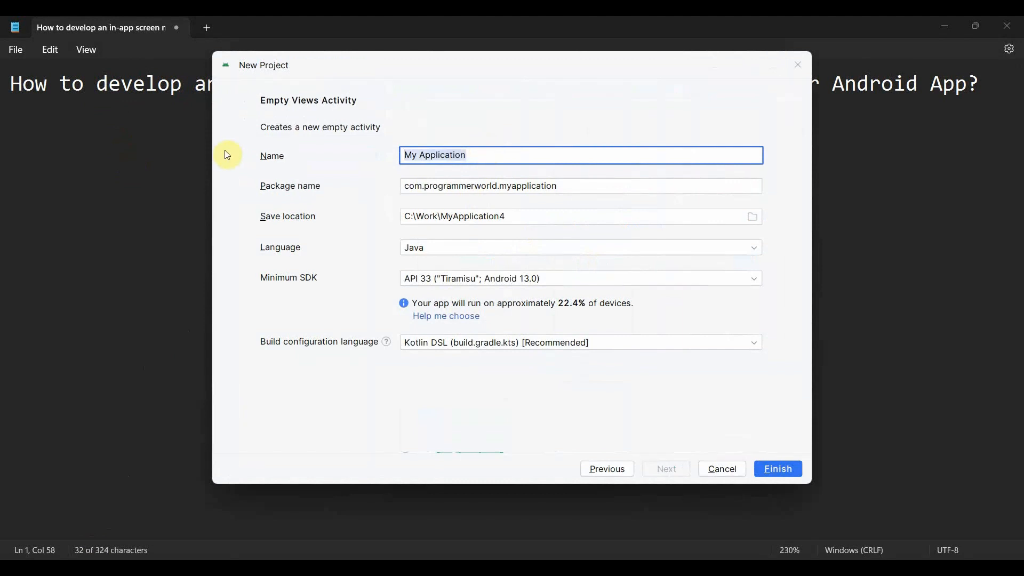
{"action": "type", "text": "Screen"}
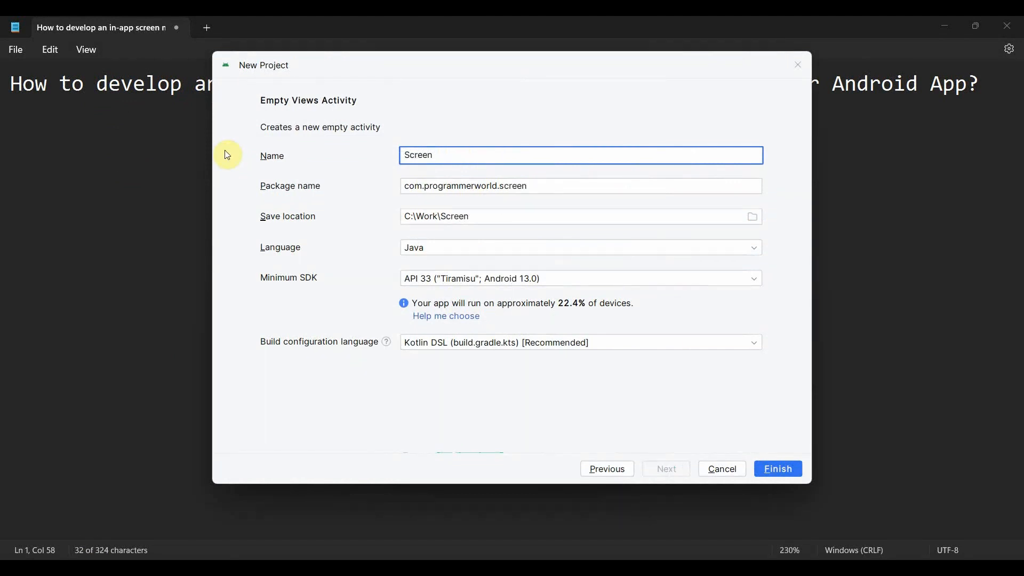
{"action": "type", "text": "Mirror Casting App"}
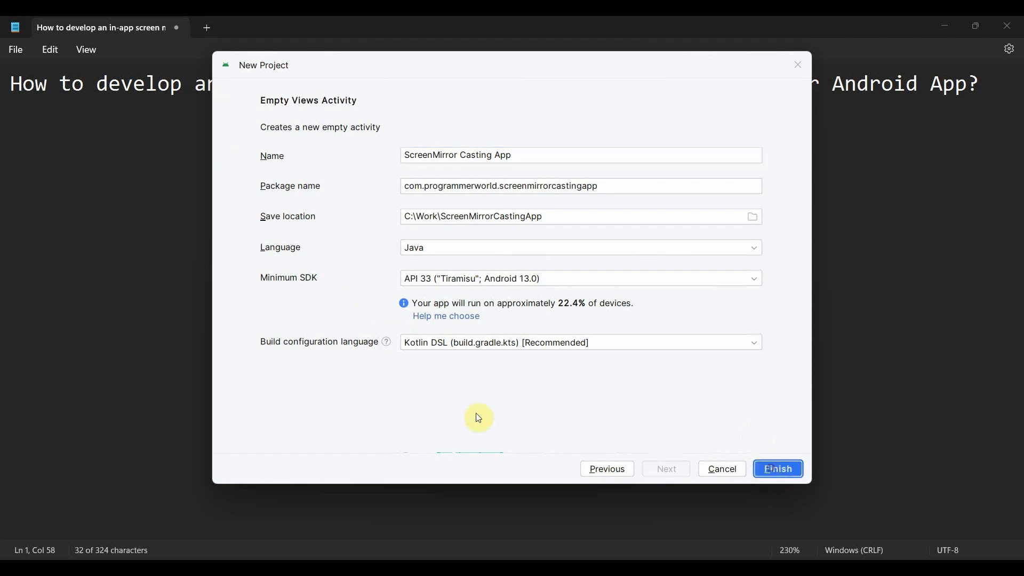
{"action": "left_click", "coordinate": [777, 468]}
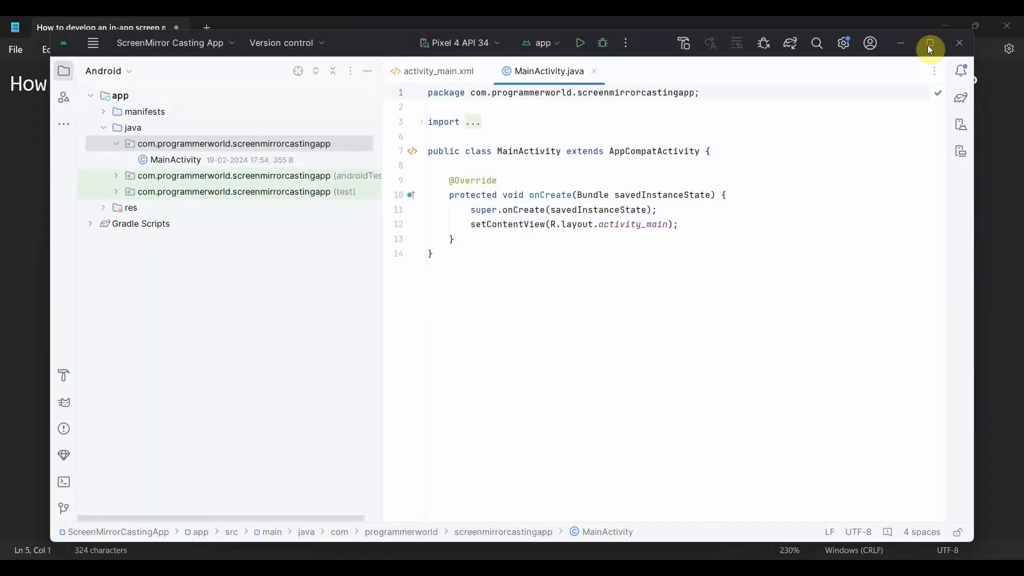
Step: Maximize the window and place a button near the layout top, constrained to start and top
{"action": "left_click", "coordinate": [579, 42]}
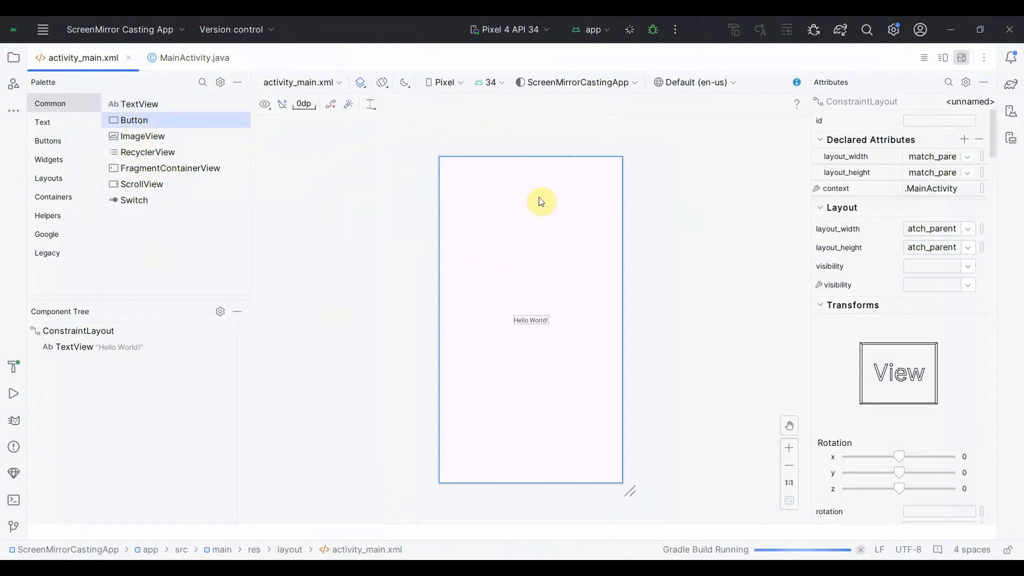
{"action": "left_click_drag", "start_coordinate": [134, 119], "coordinate": [518, 197]}
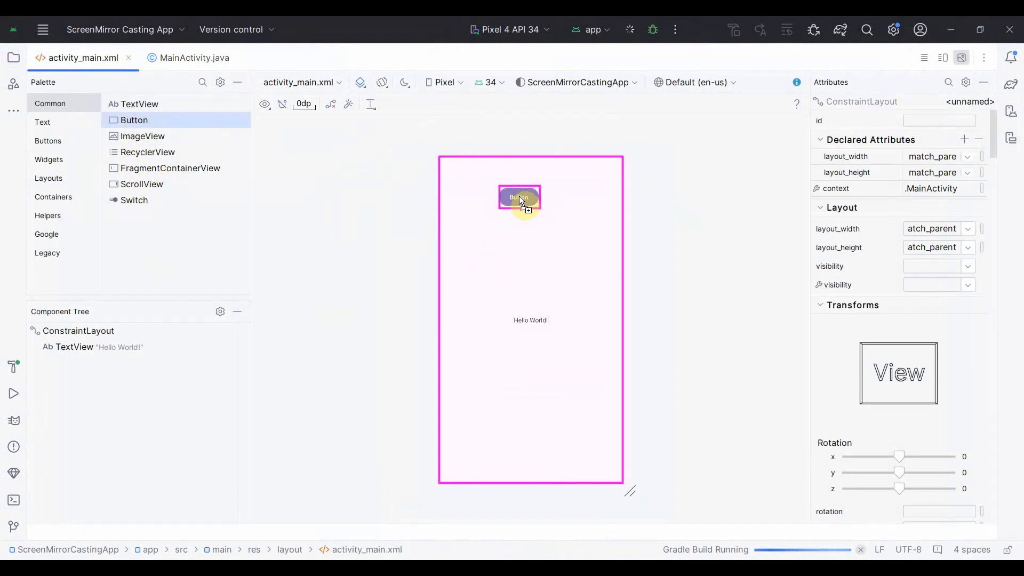
{"action": "left_click", "coordinate": [520, 193]}
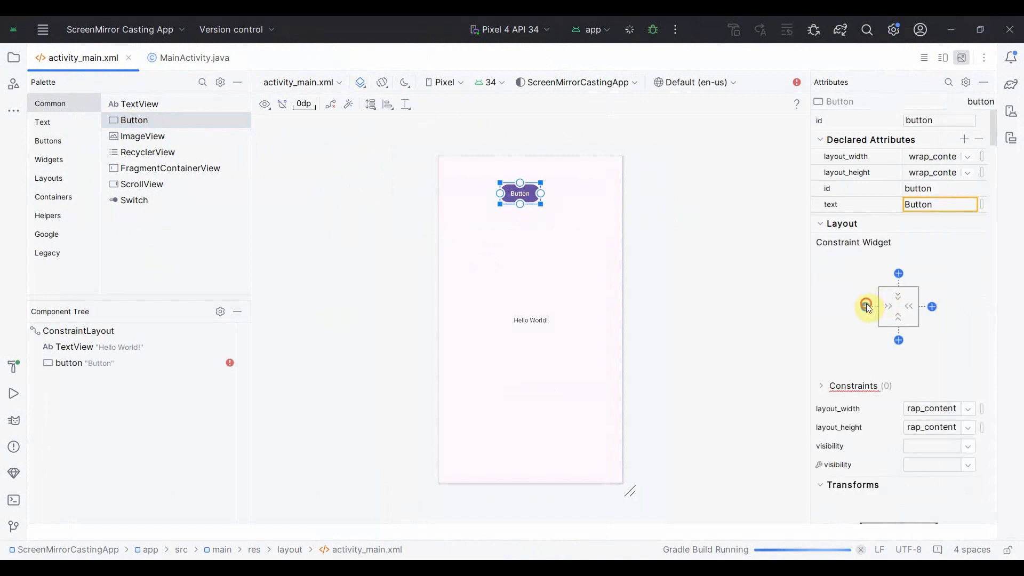
{"action": "left_click", "coordinate": [866, 306]}
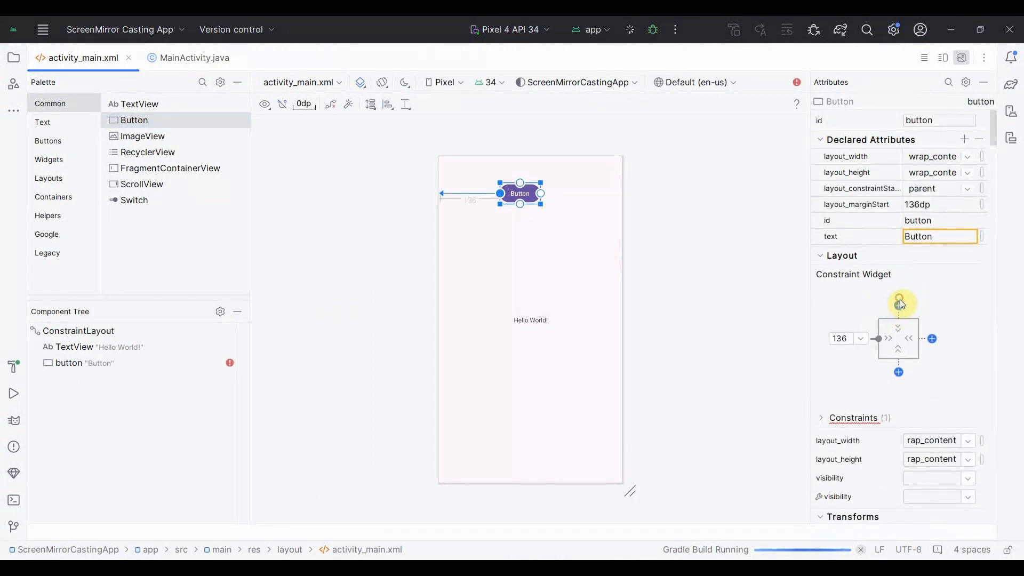
Step: Label the button 'Screen Mirror'
{"action": "left_click", "coordinate": [898, 303]}
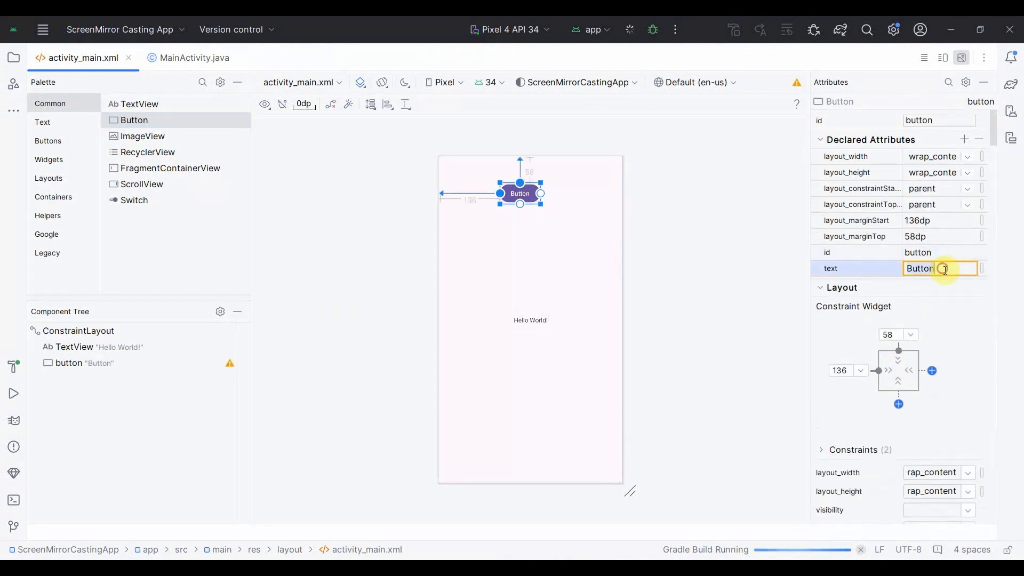
{"action": "type", "text": "Screen"}
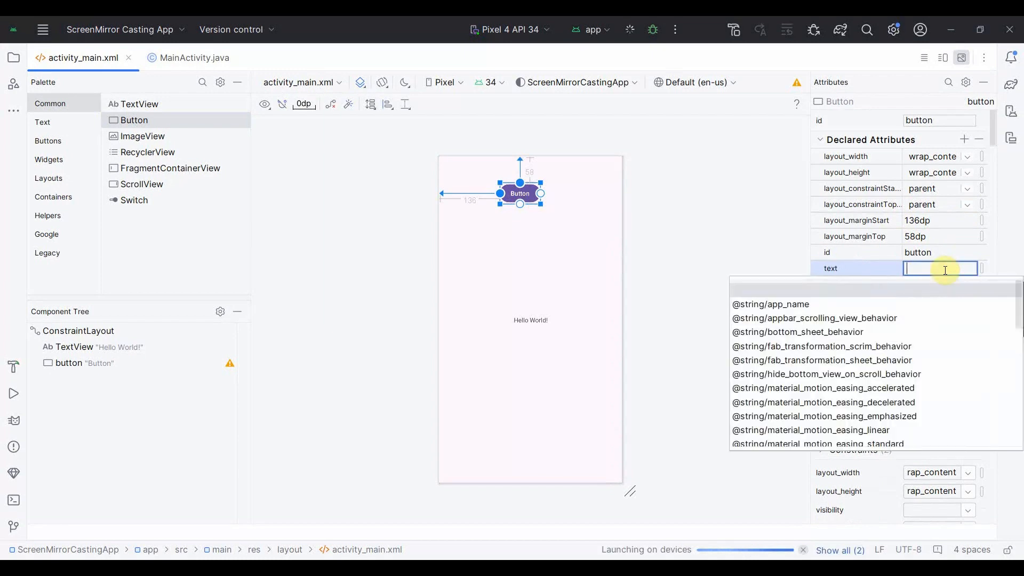
{"action": "type", "text": "Scr"}
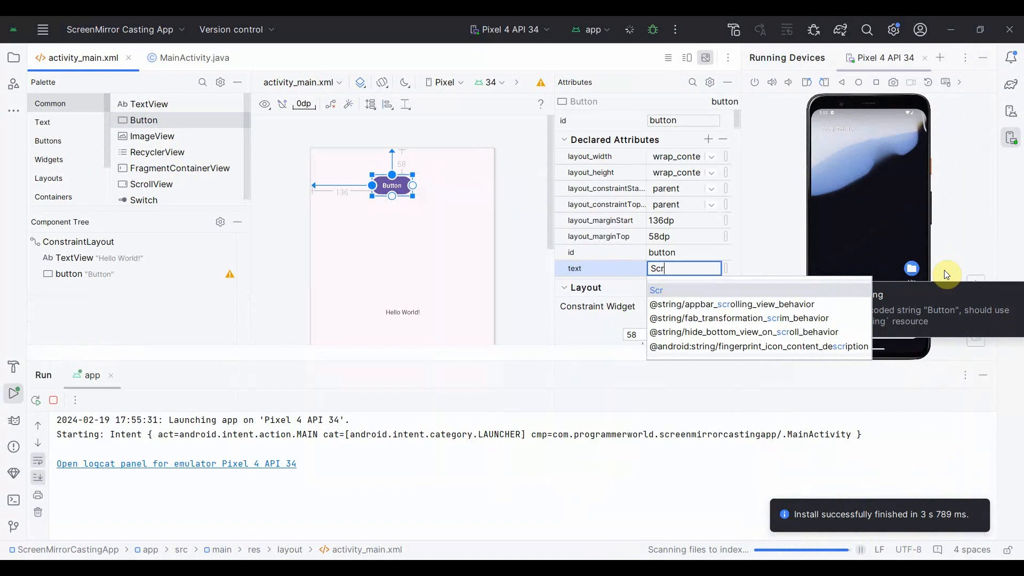
{"action": "type", "text": "Screen Mirror"}
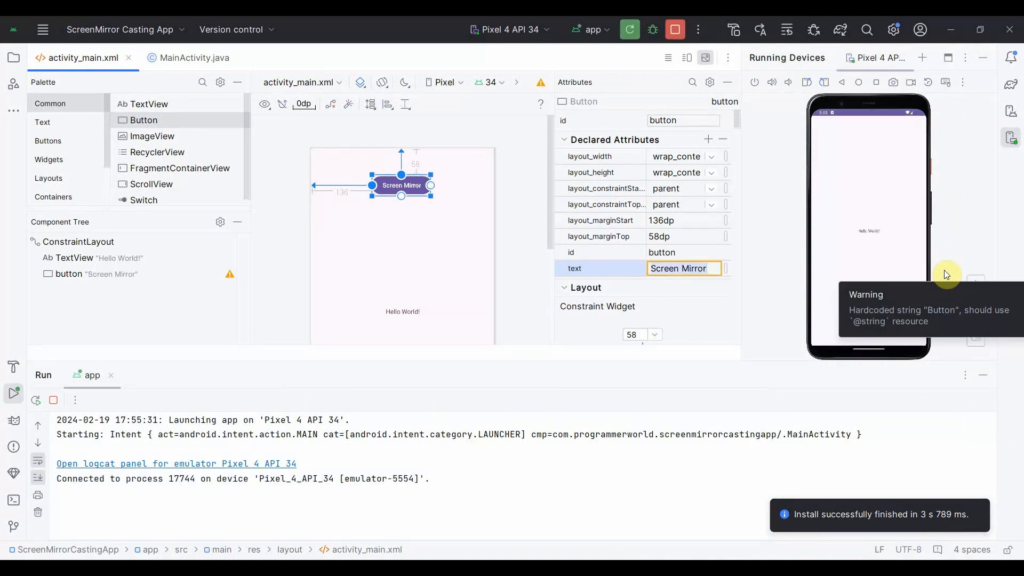
{"action": "mouse_move", "coordinate": [764, 380]}
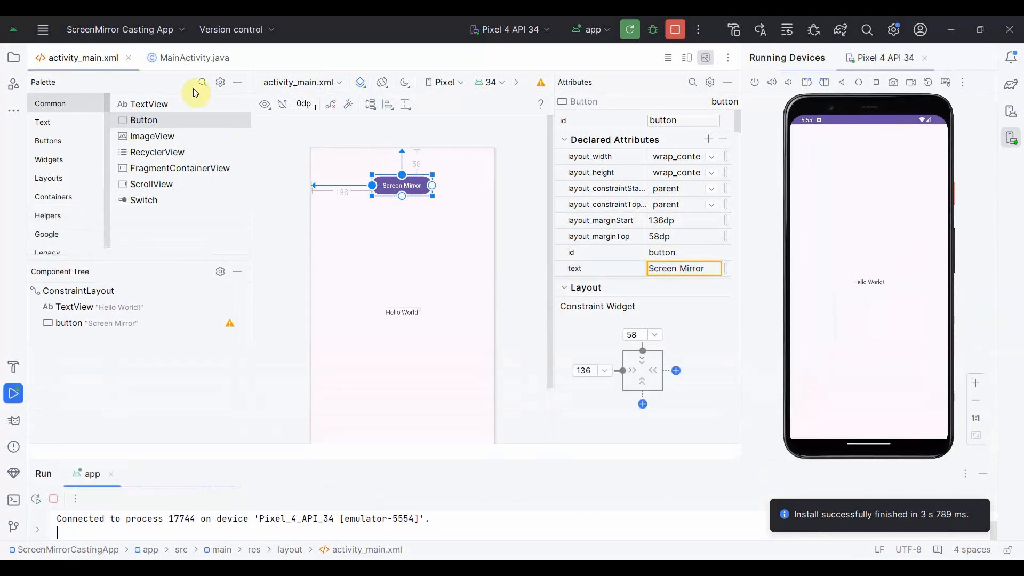
Step: Add an empty public void buttonScreenMirror(View view) method to MainActivity, then return to the layout
{"action": "left_click", "coordinate": [194, 58]}
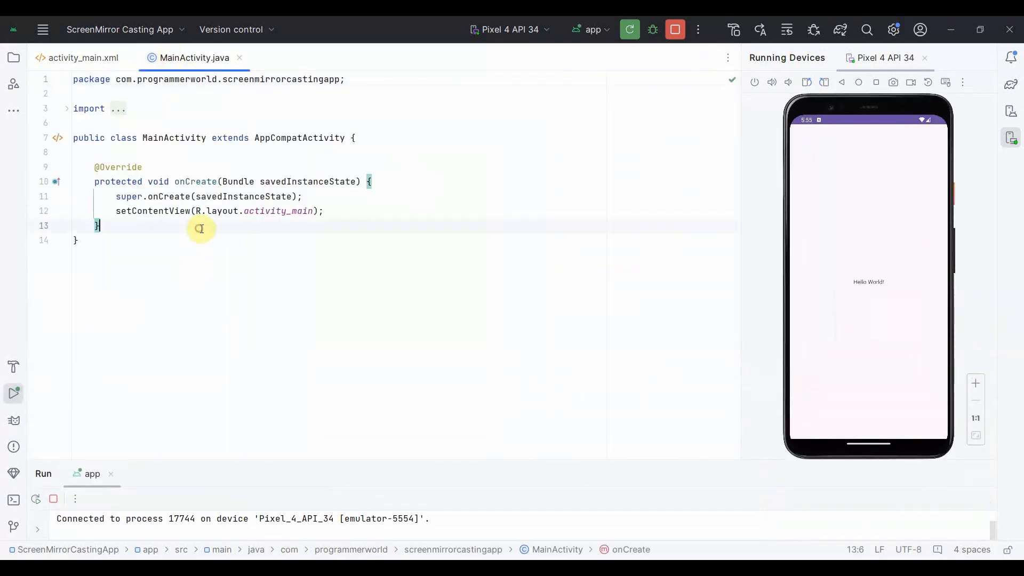
{"action": "type", "text": "public"}
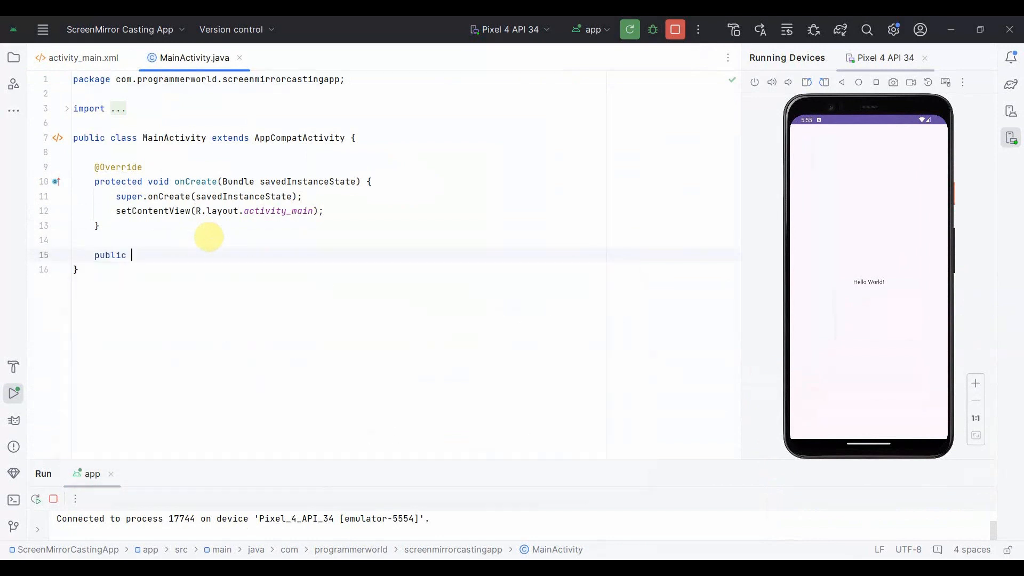
{"action": "type", "text": "n"}
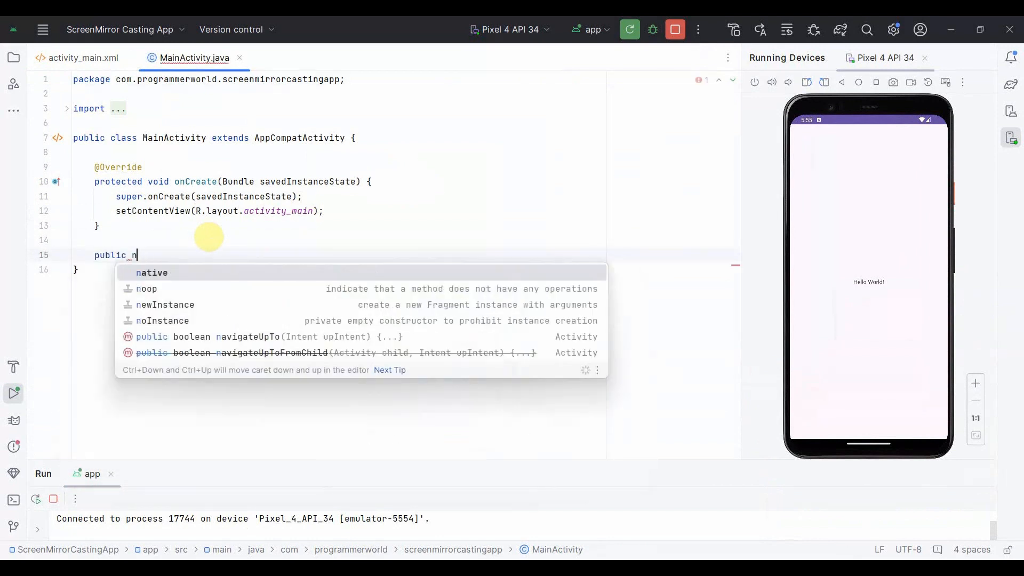
{"action": "type", "text": "void"}
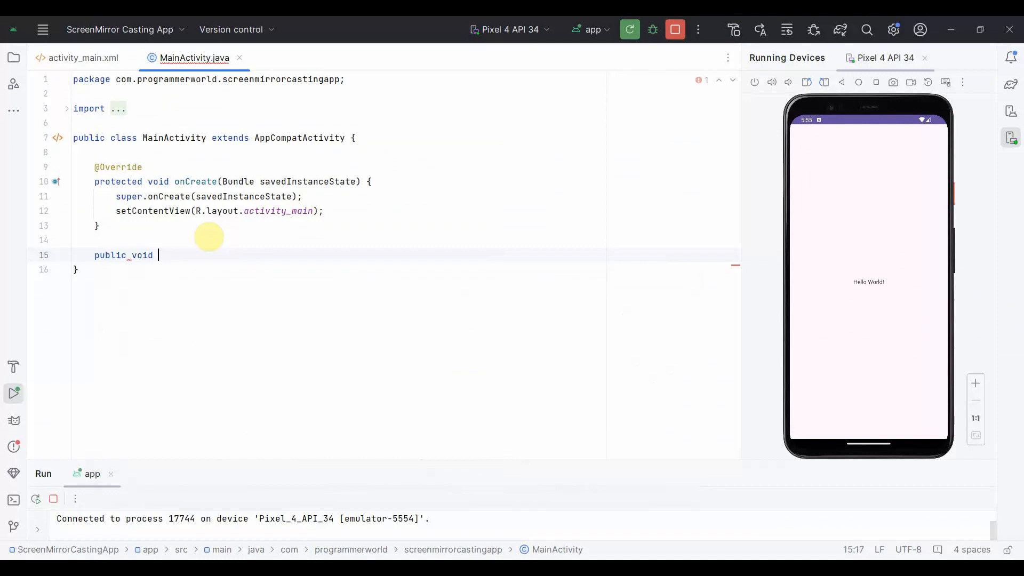
{"action": "type", "text": "buttonScreenMirror"}
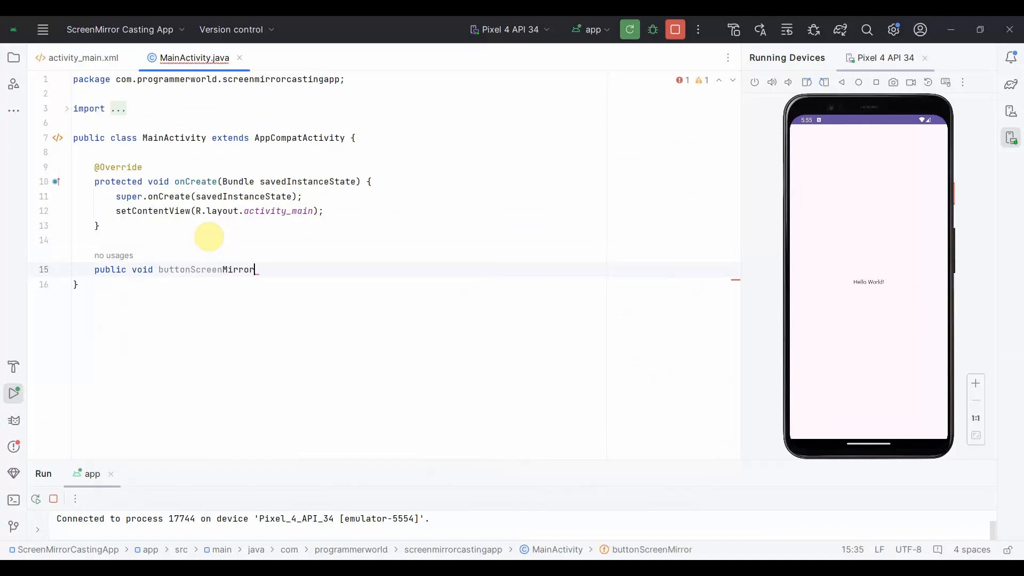
{"action": "type", "text": "(View view){"}
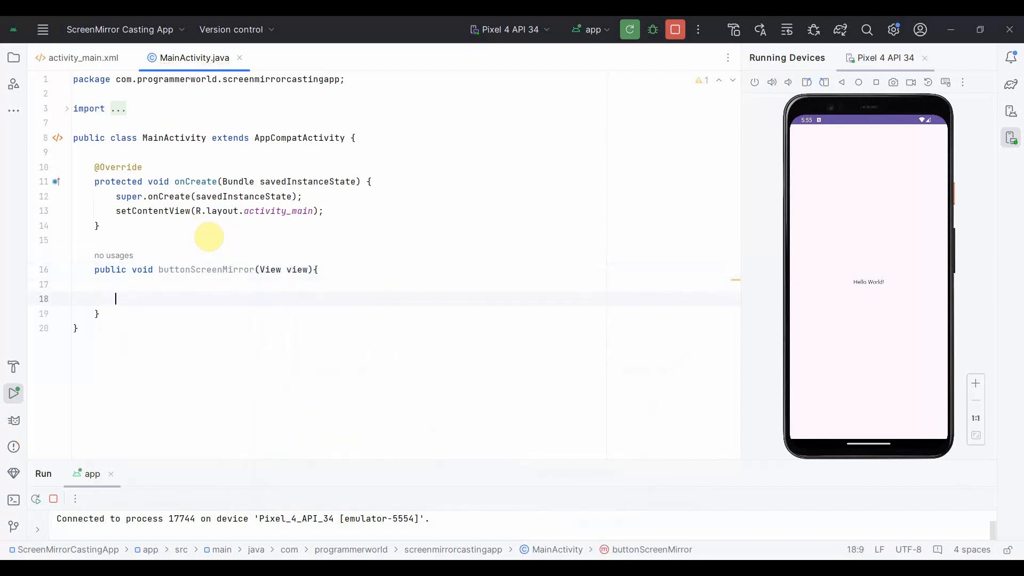
{"action": "left_click", "coordinate": [84, 58]}
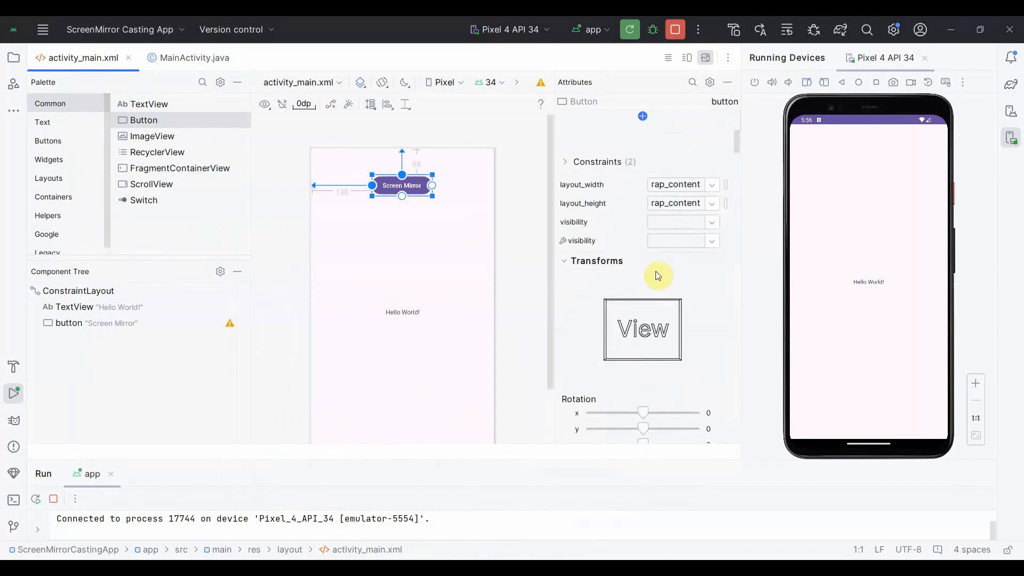
Step: Set the TextView's textSize to 34sp through the attribute search, then clear the filter
{"action": "scroll", "scroll_direction": "down", "scroll_amount": 3}
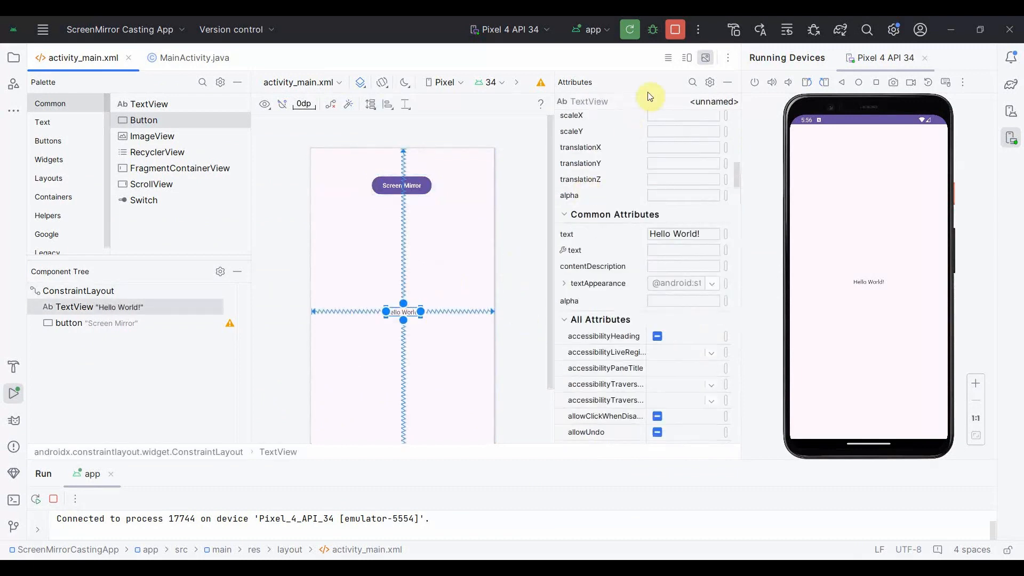
{"action": "left_click", "coordinate": [691, 82]}
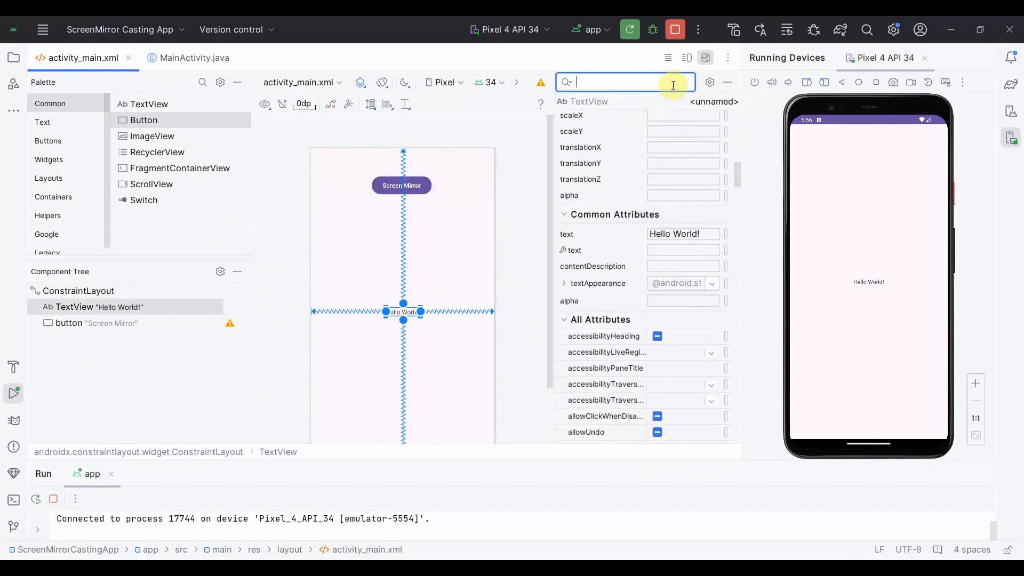
{"action": "type", "text": "szie"}
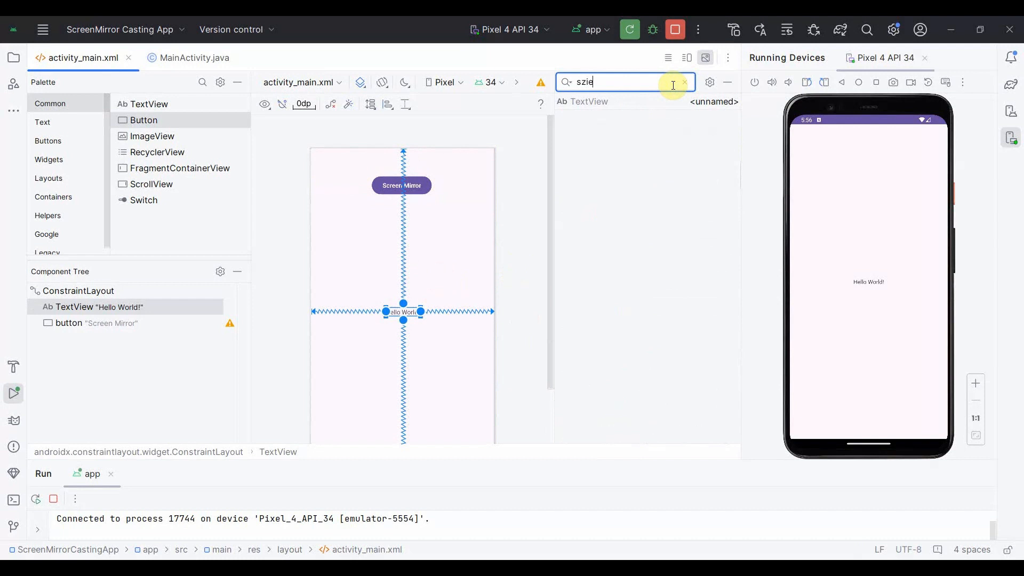
{"action": "type", "text": "siz"}
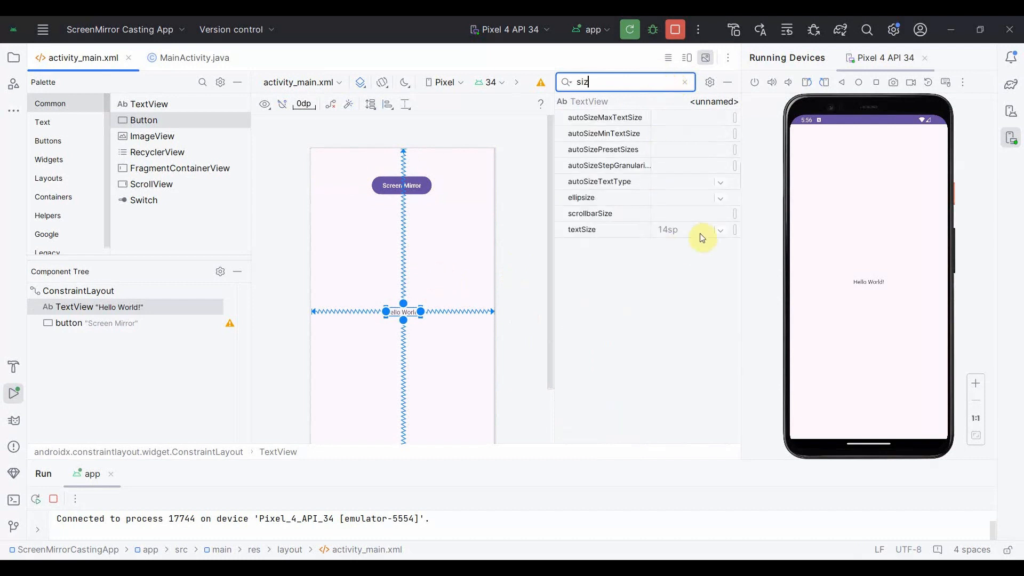
{"action": "type", "text": "34sp"}
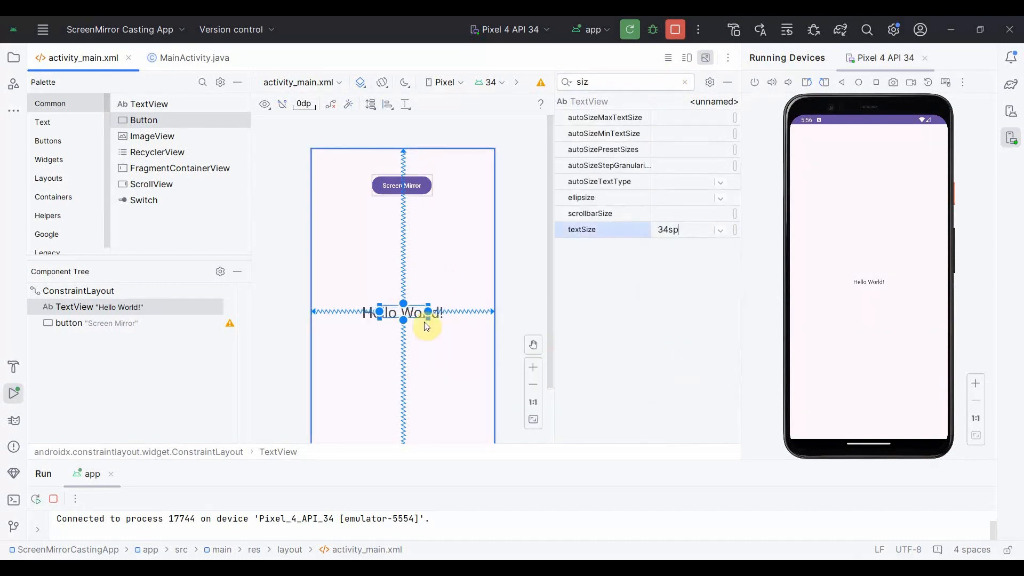
{"action": "left_click", "coordinate": [683, 82]}
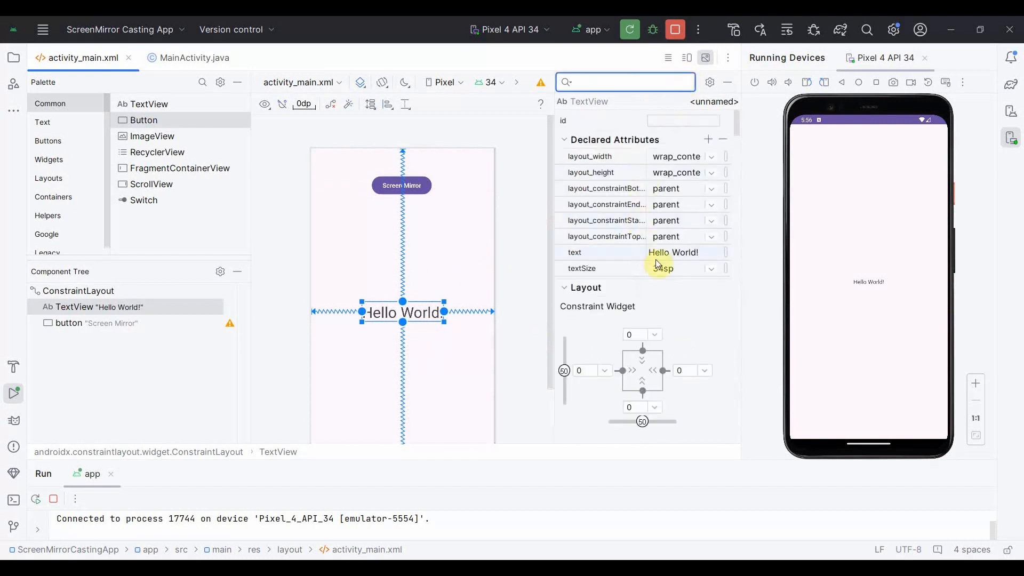
Step: Change the TextView text to 'Hello Programmer World!' and 'This is a sample text.' on separate lines
{"action": "left_click", "coordinate": [682, 252]}
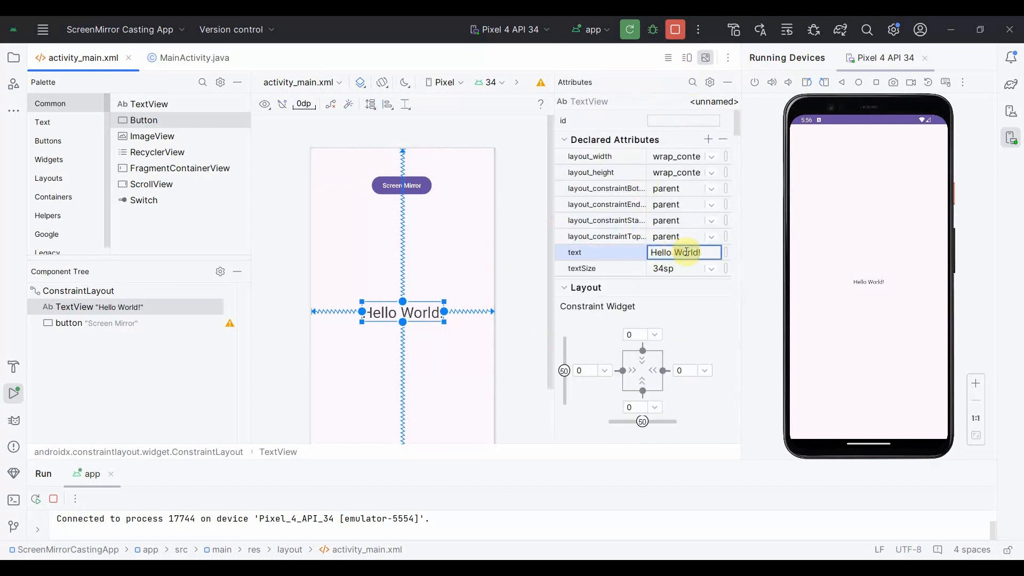
{"action": "type", "text": "Progra"}
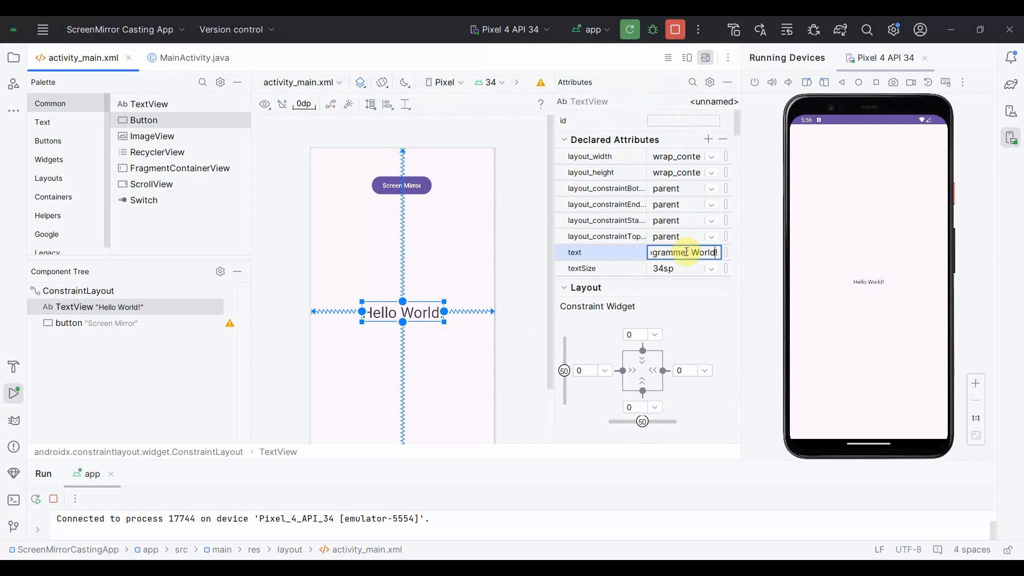
{"action": "type", "text": "\\n"}
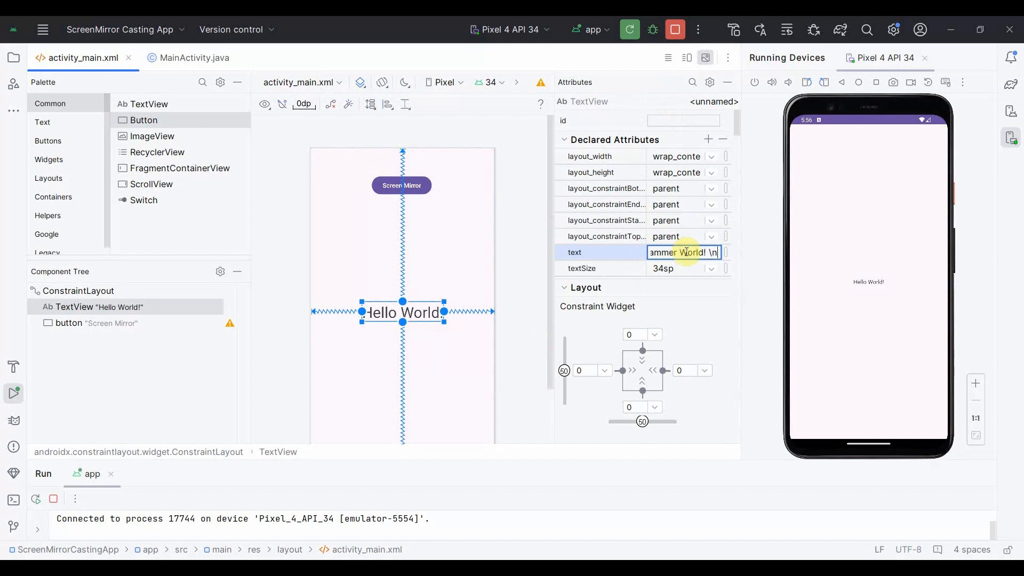
{"action": "type", "text": "This is a sample text."}
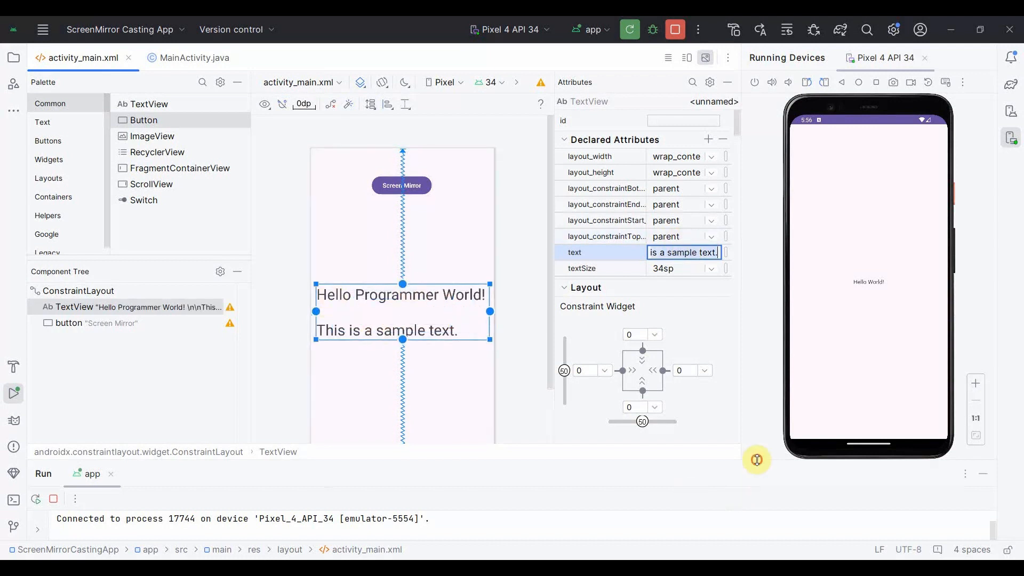
{"action": "left_click", "coordinate": [193, 57]}
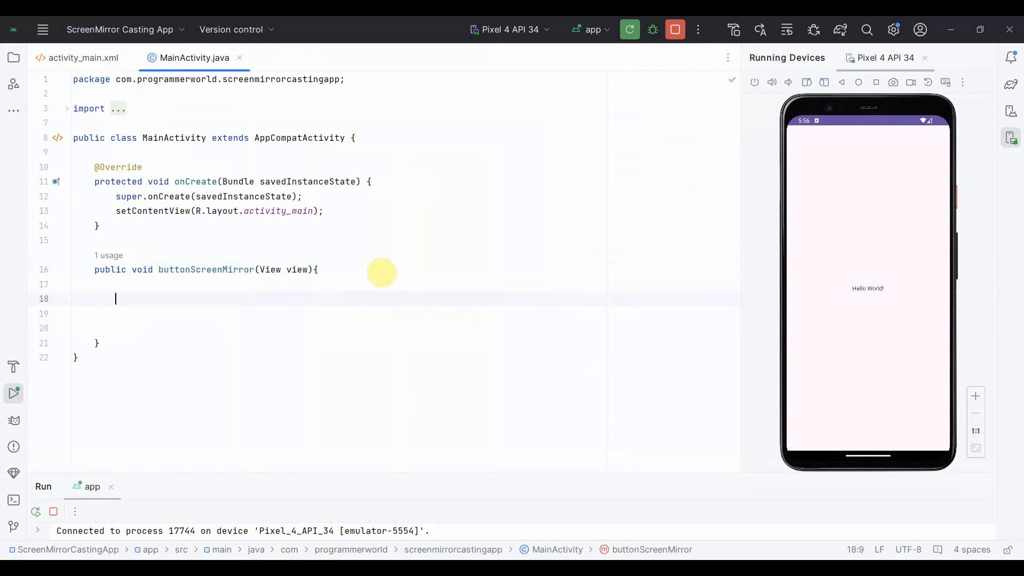
Step: In buttonScreenMirror, create intentScreenSharing for android.settings.CAST_SETTINGS and call startActivity with it
{"action": "type", "text": "Intent in"}
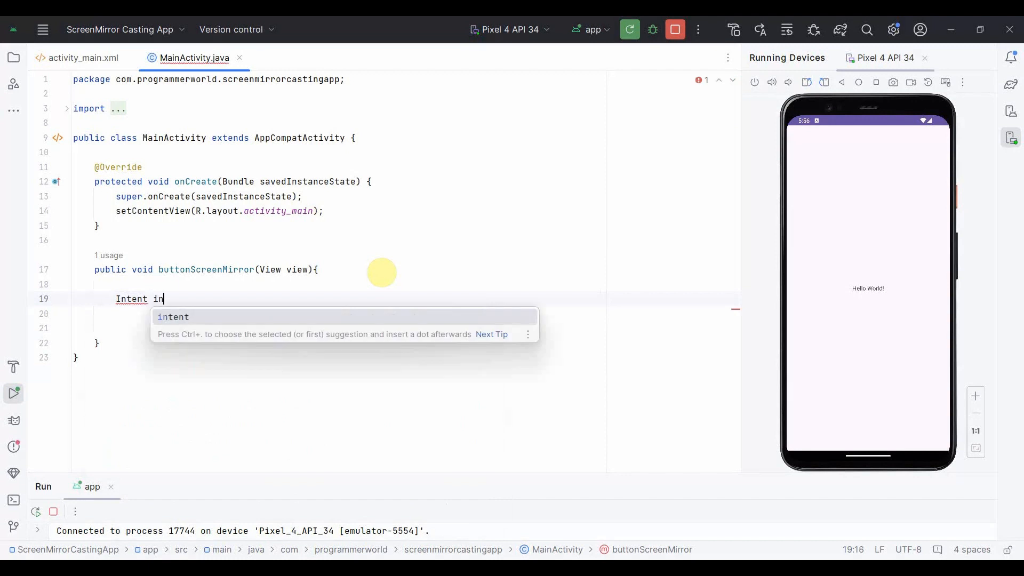
{"action": "type", "text": "tentScreenS"}
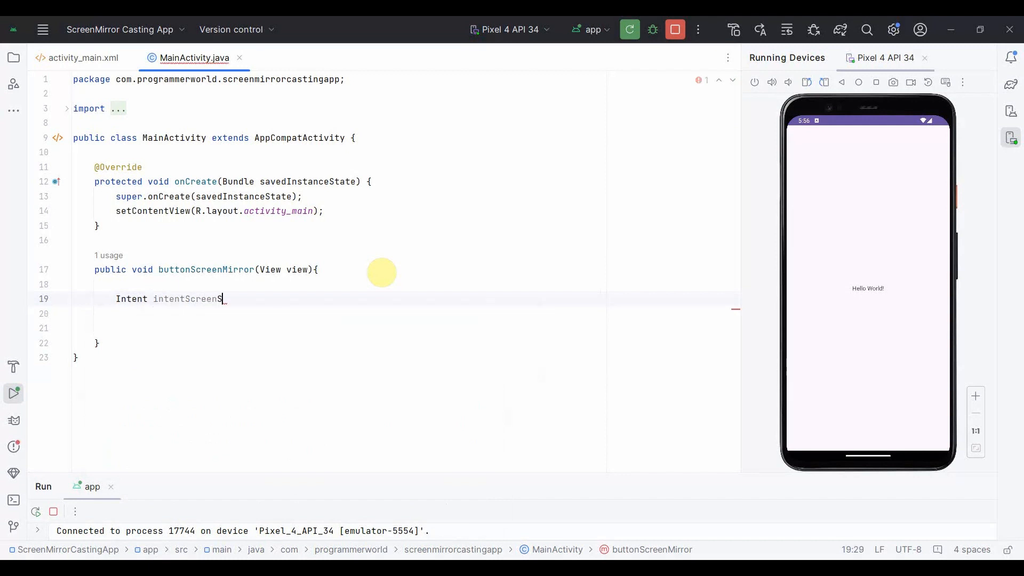
{"action": "type", "text": "haring = ne"}
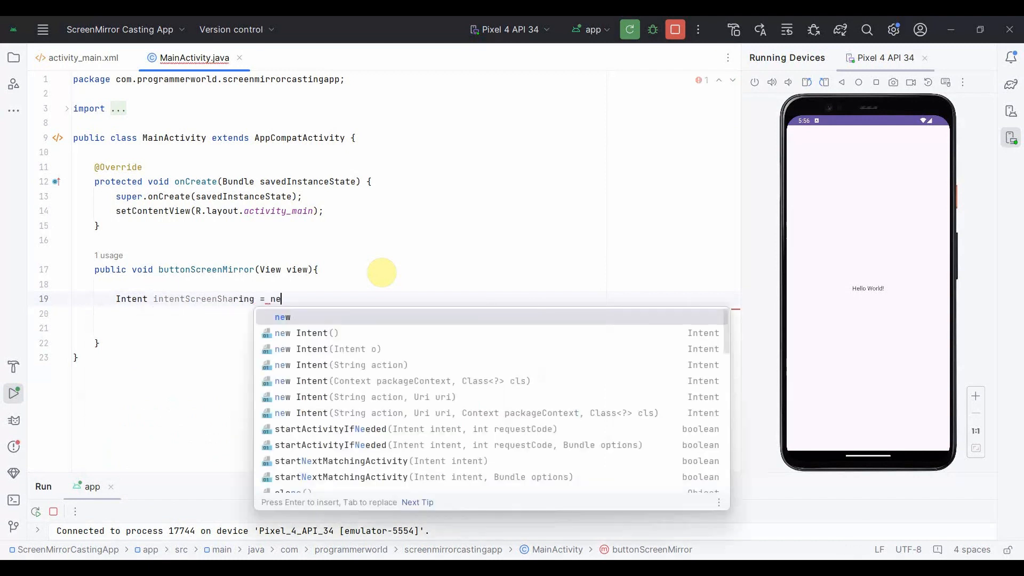
{"action": "type", "text": "w Intent(\""}
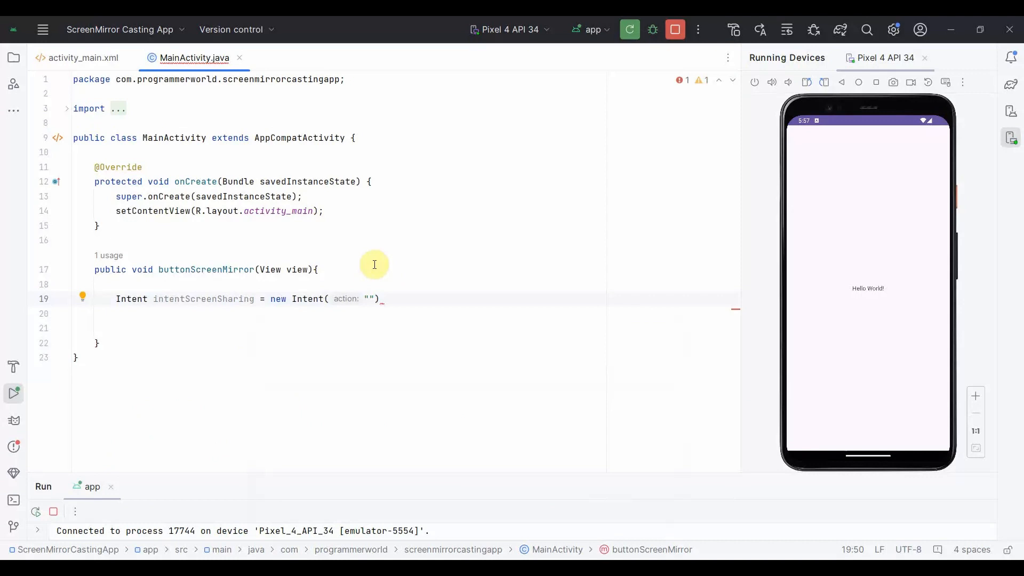
{"action": "type", "text": "android.settings.CAST_SETTINGS"}
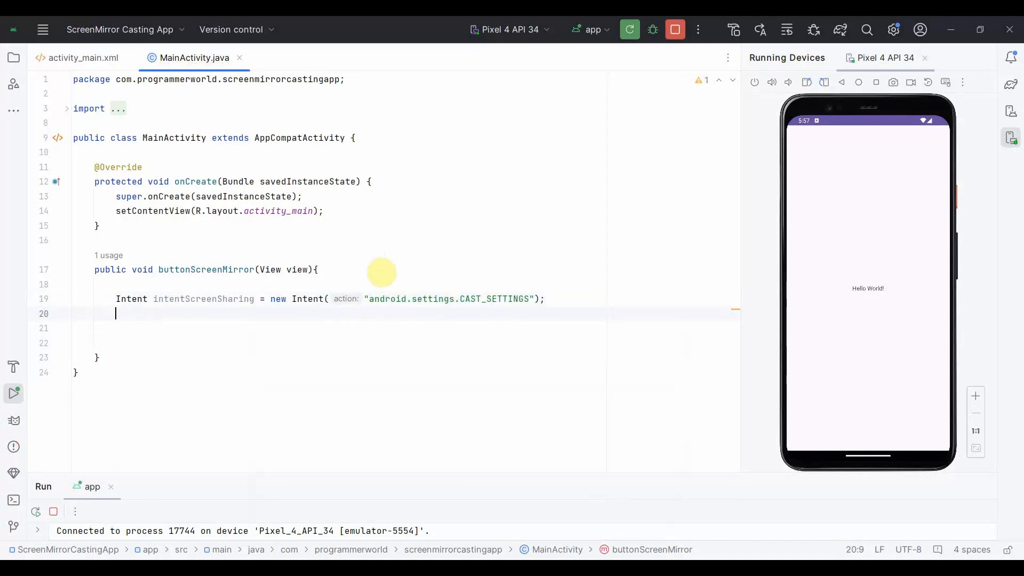
{"action": "type", "text": "startActivity();"}
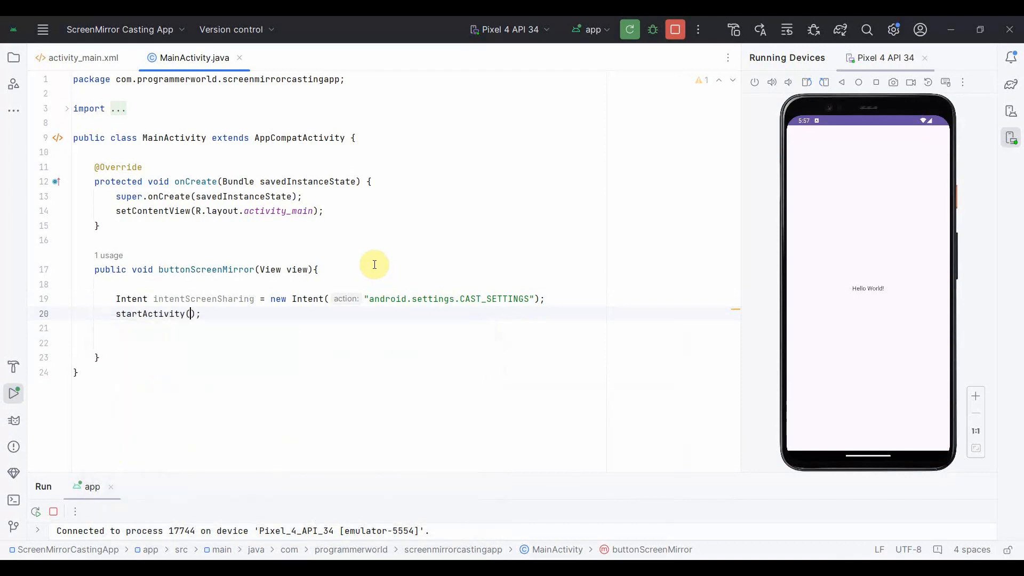
{"action": "type", "text": "intentScreenSharing"}
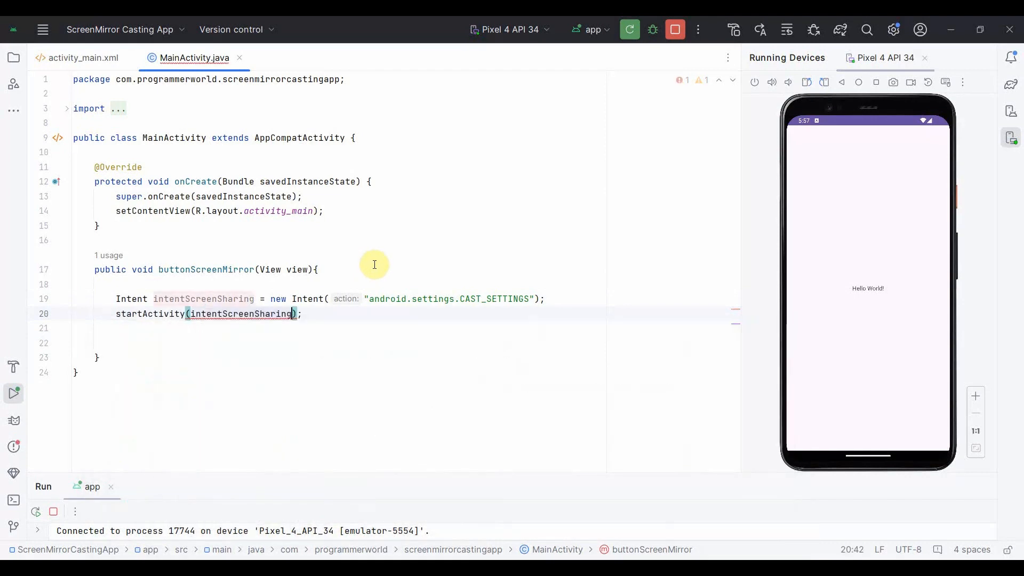
{"action": "left_click", "coordinate": [628, 30]}
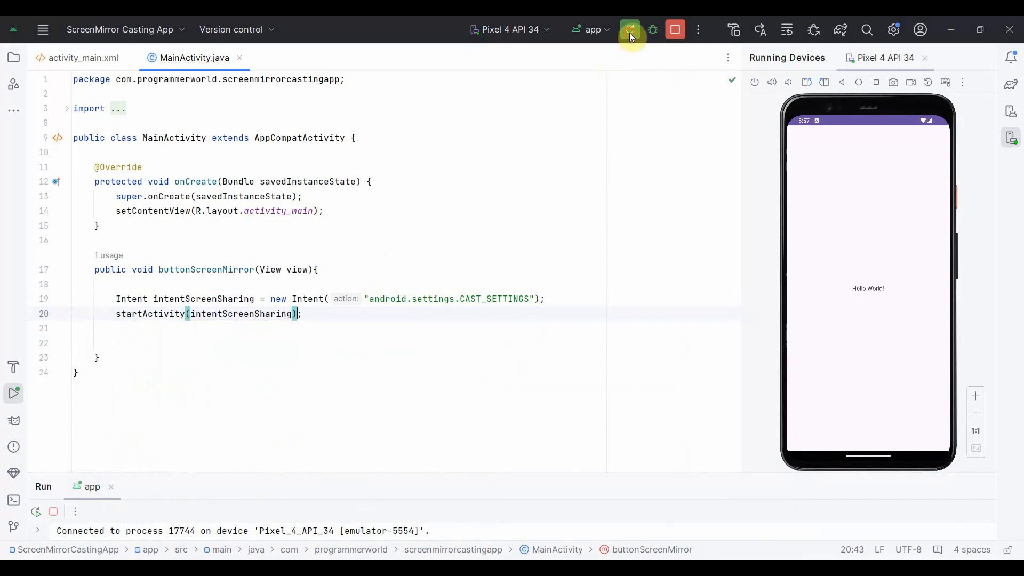
Step: Rerun the app on the emulator and tap Screen Mirror to reach Cast settings
{"action": "left_click", "coordinate": [630, 29]}
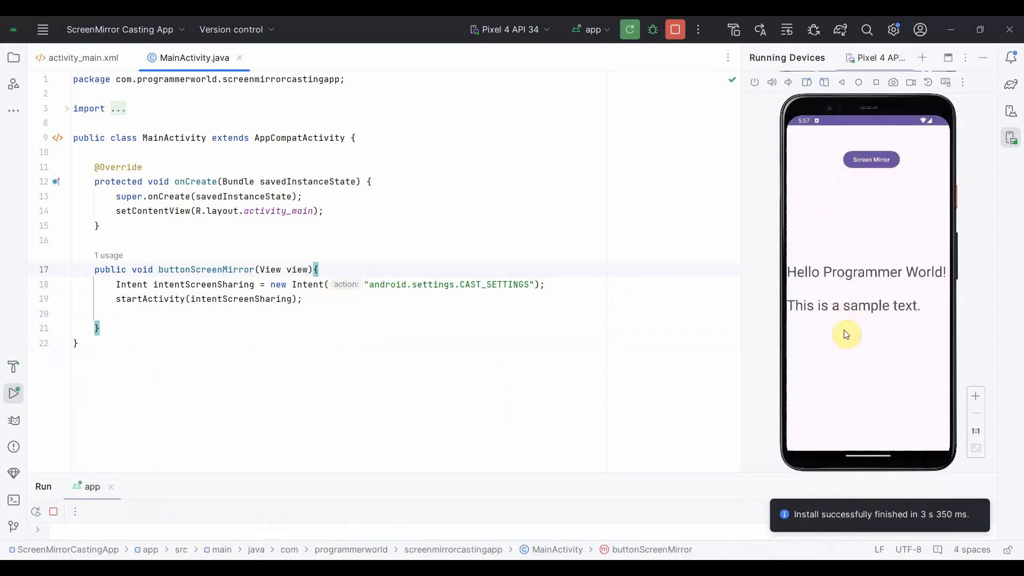
{"action": "left_click", "coordinate": [870, 159]}
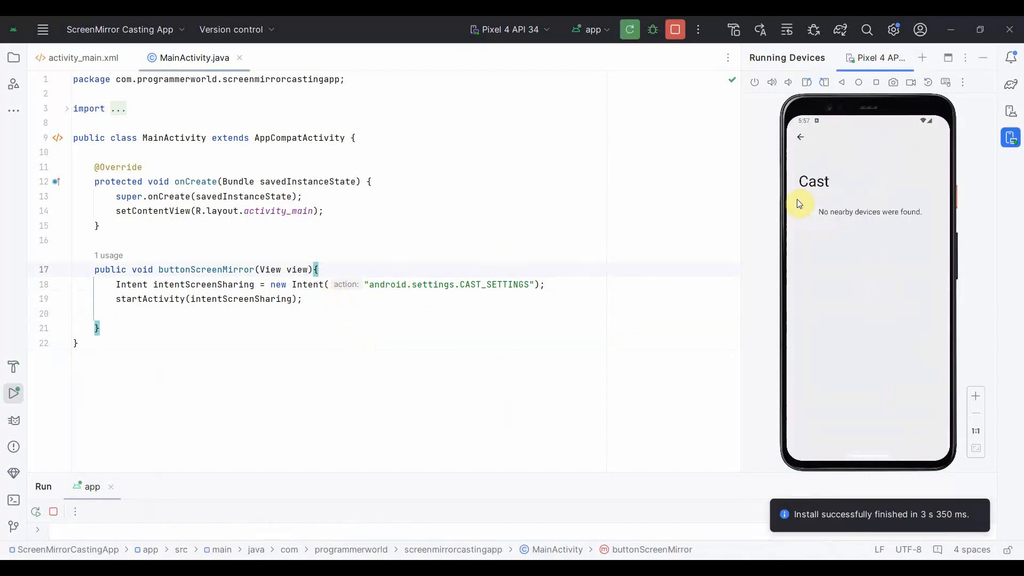
{"action": "mouse_move", "coordinate": [912, 170]}
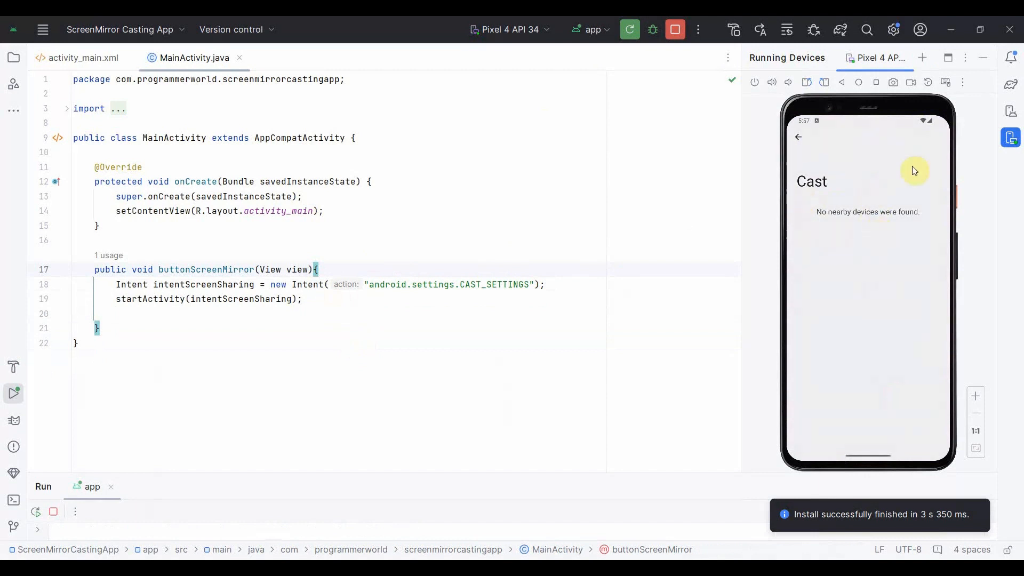
{"action": "mouse_move", "coordinate": [846, 274]}
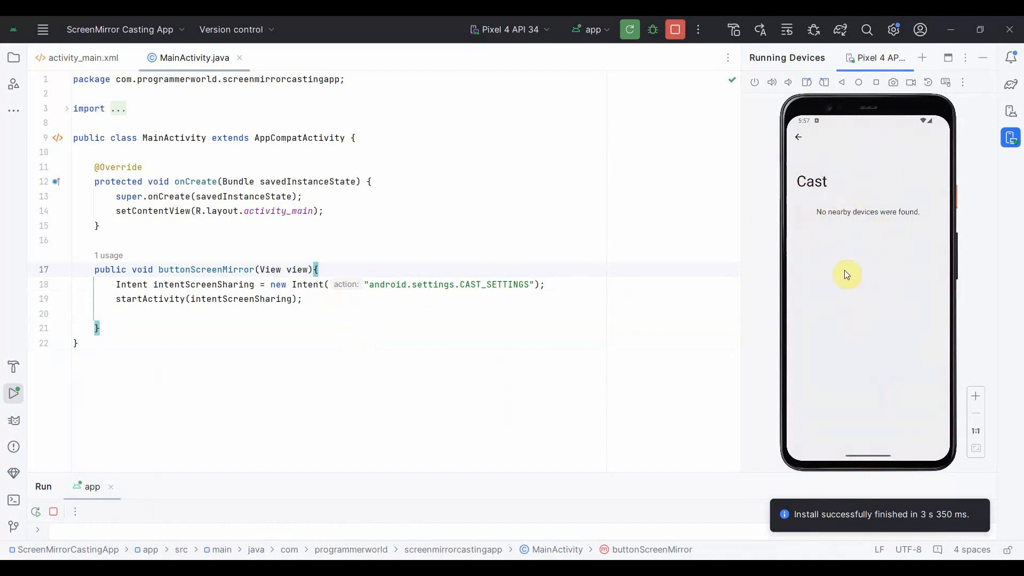
{"action": "mouse_move", "coordinate": [835, 252]}
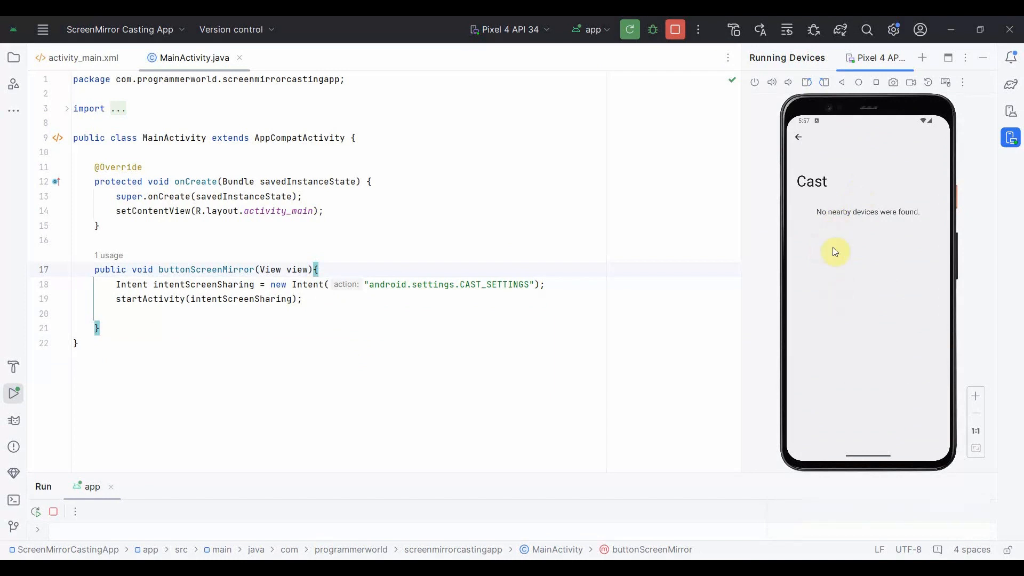
{"action": "mouse_move", "coordinate": [817, 218]}
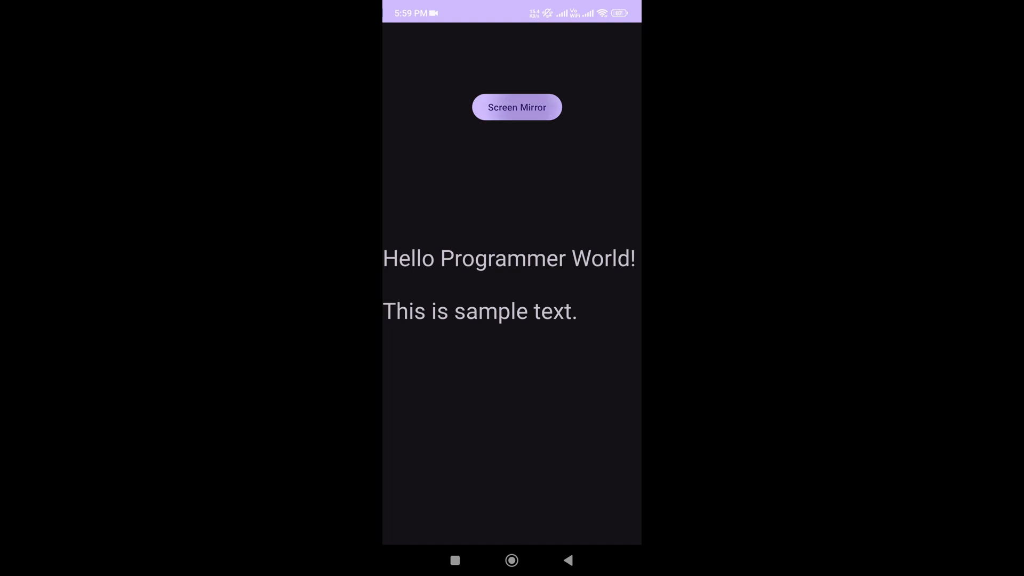
Step: Tap Screen Mirror on the real phone, opening Cast with Wireless display on
{"action": "left_click", "coordinate": [516, 107]}
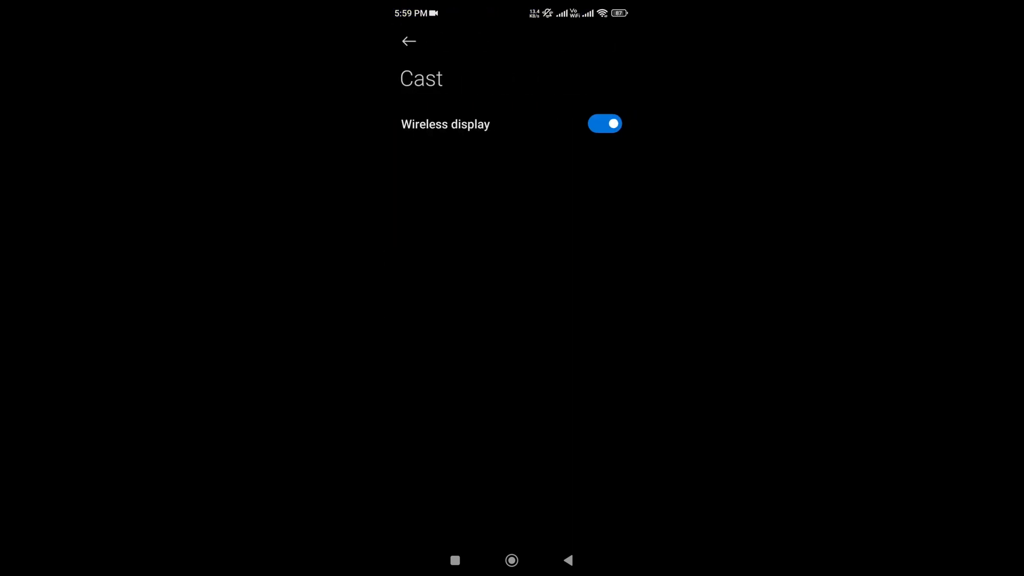